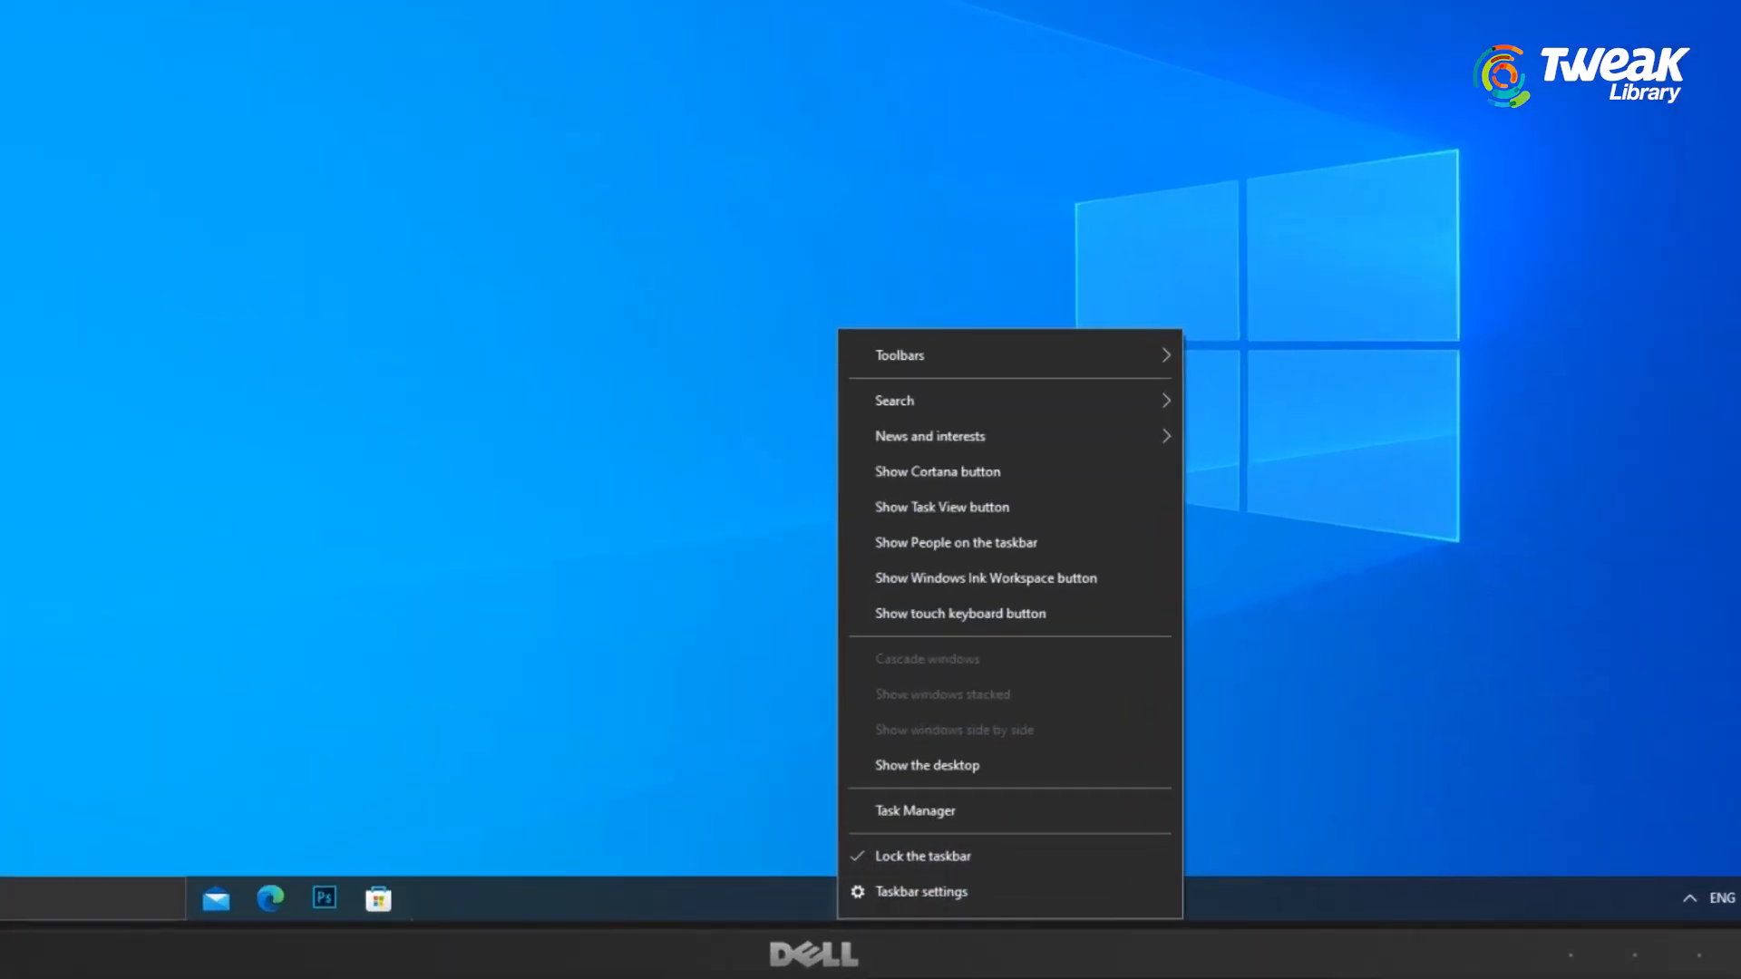
Launch Task Manager from the taskbar and select the Google Chrome process.
left_click(913, 810)
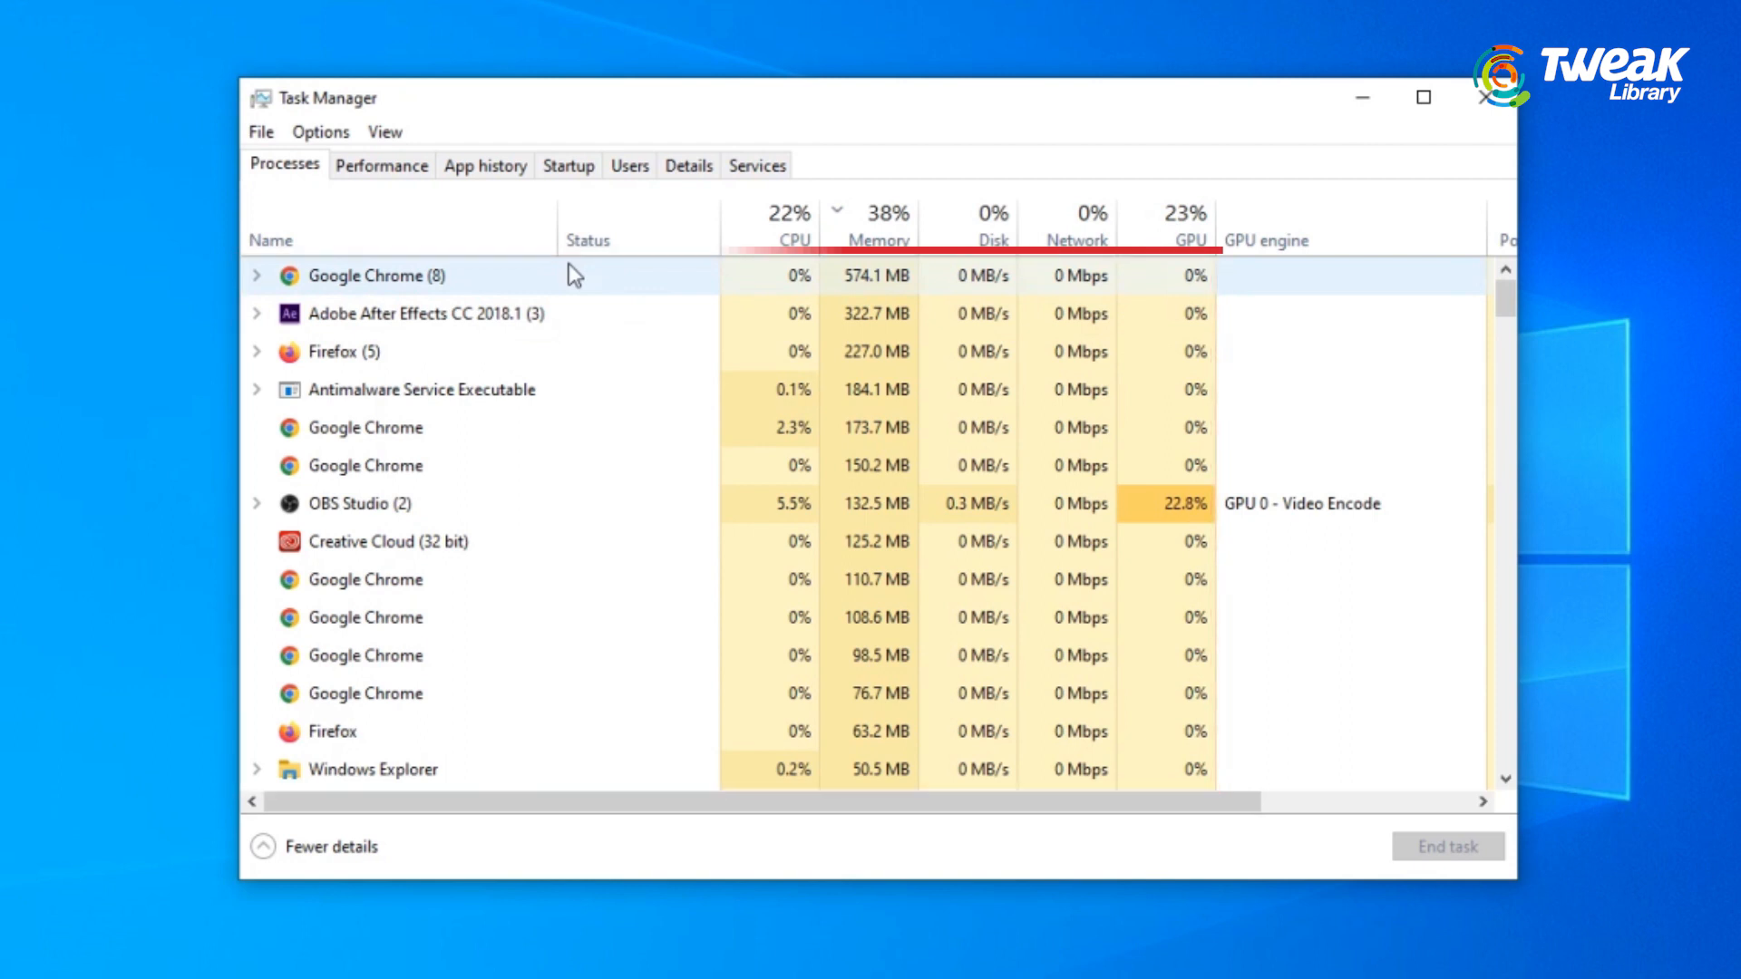
left_click(378, 275)
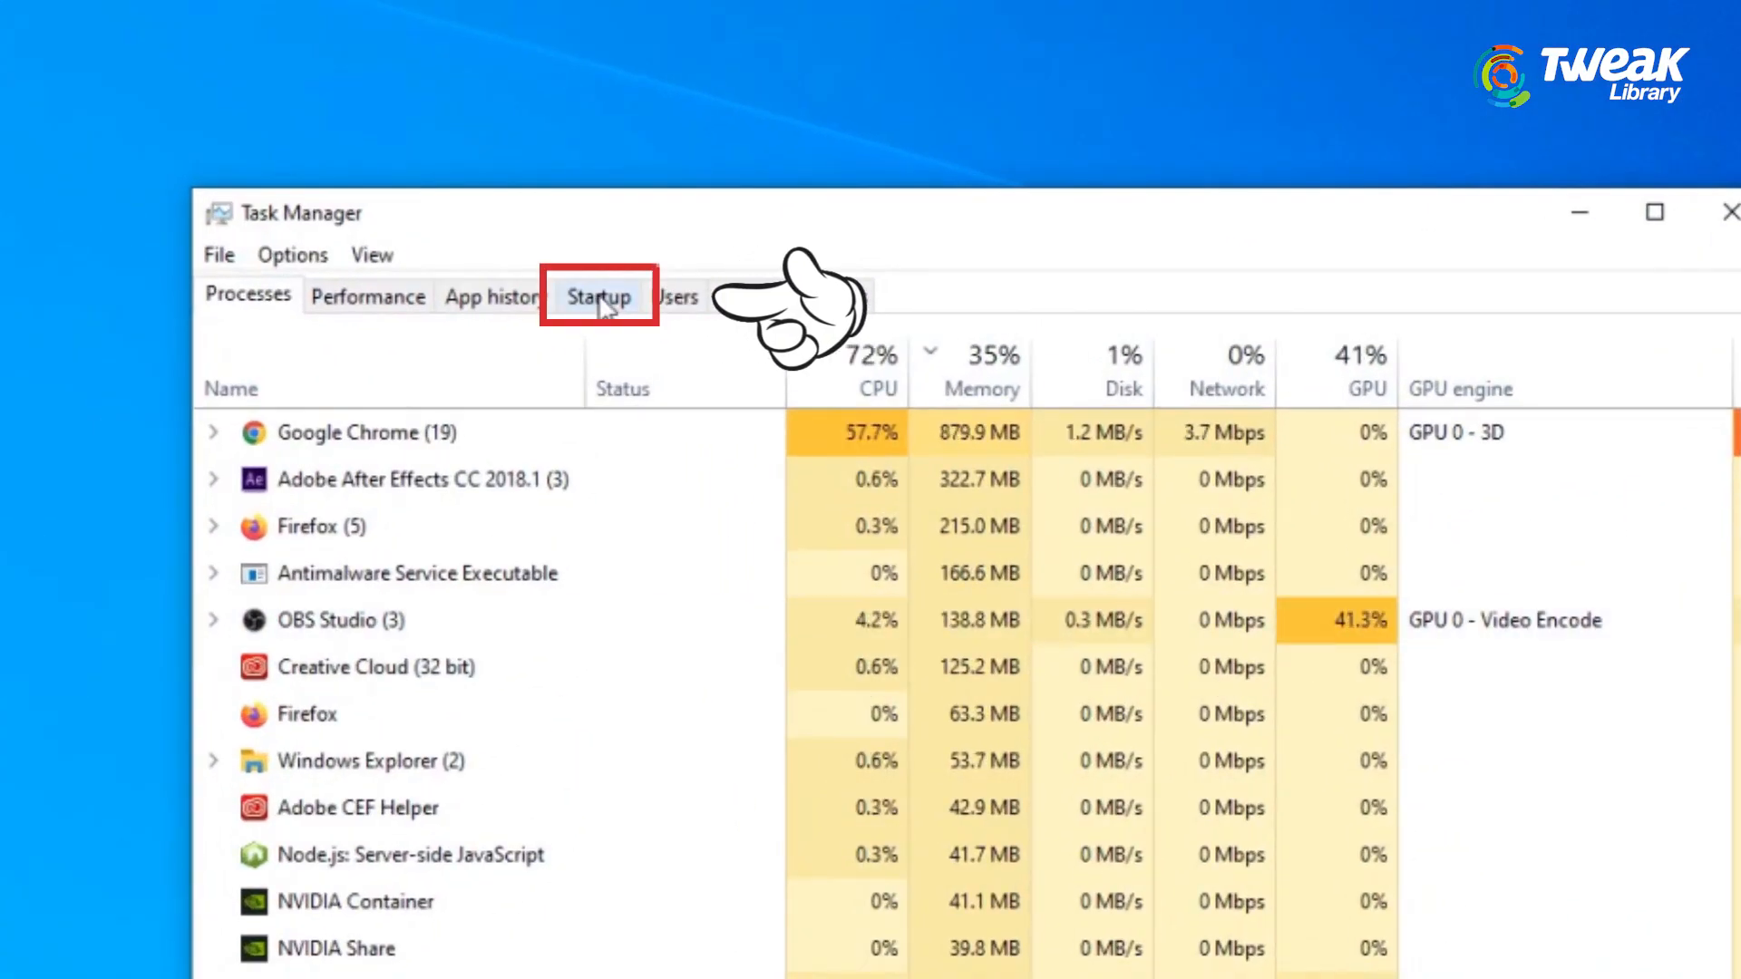
Disable the selected item in Task Manager's Startup list.
left_click(597, 295)
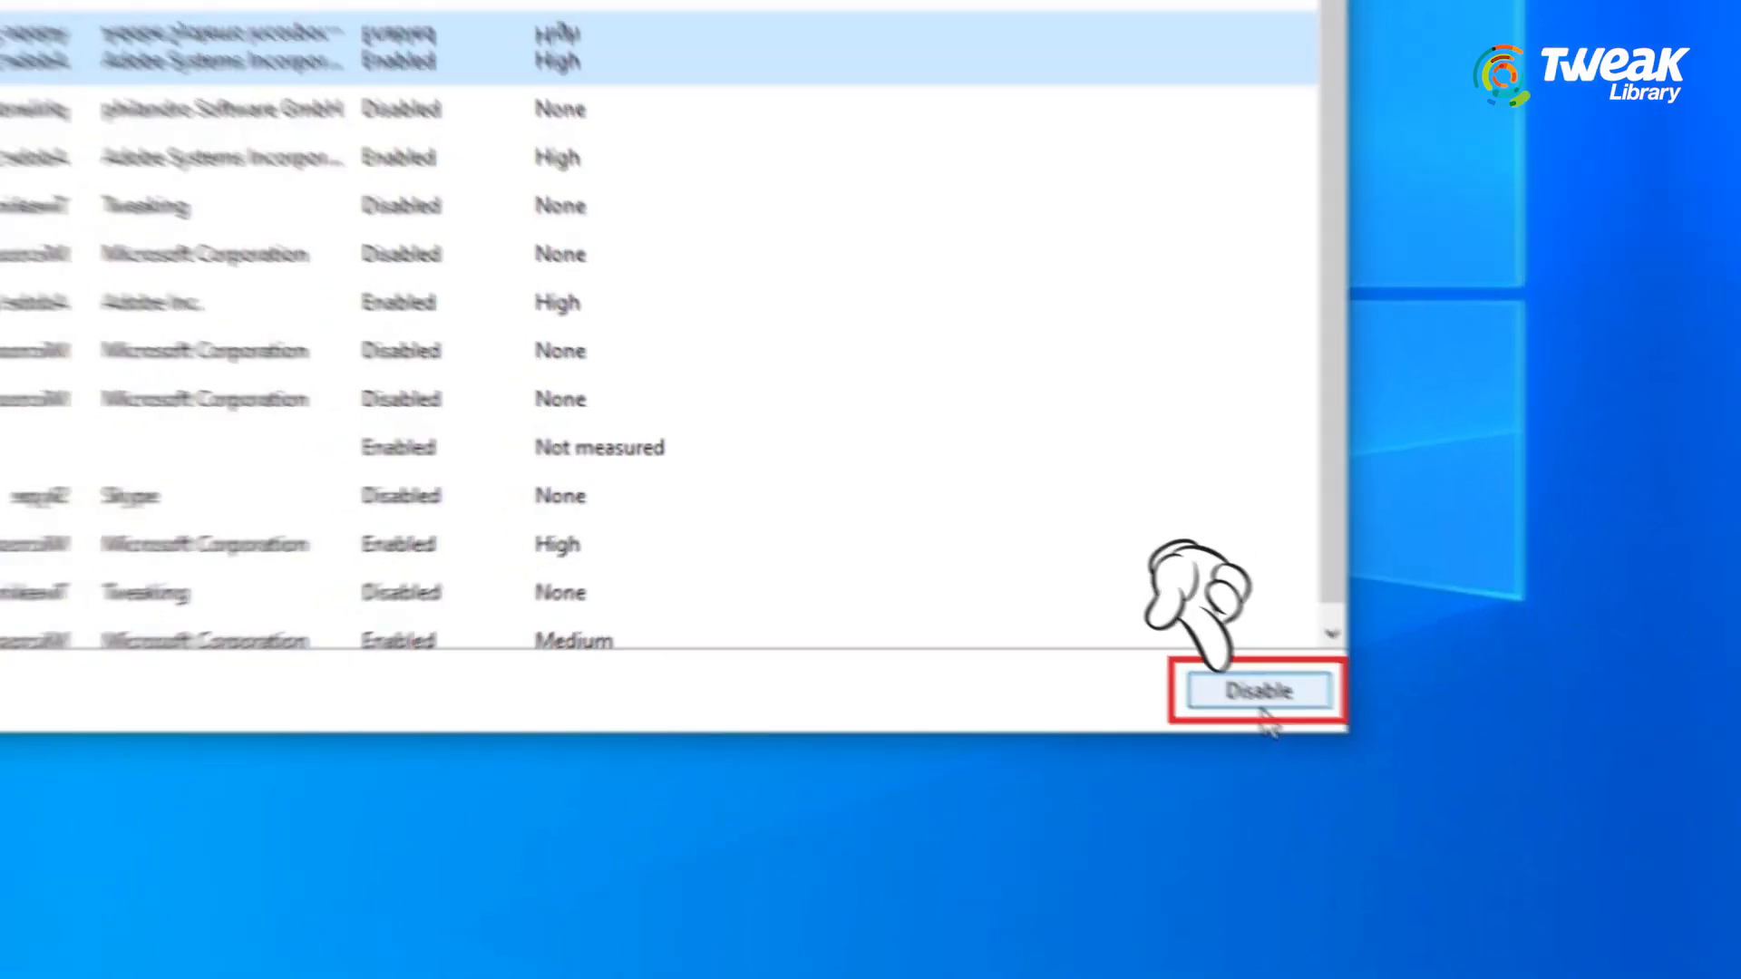
left_click(1258, 689)
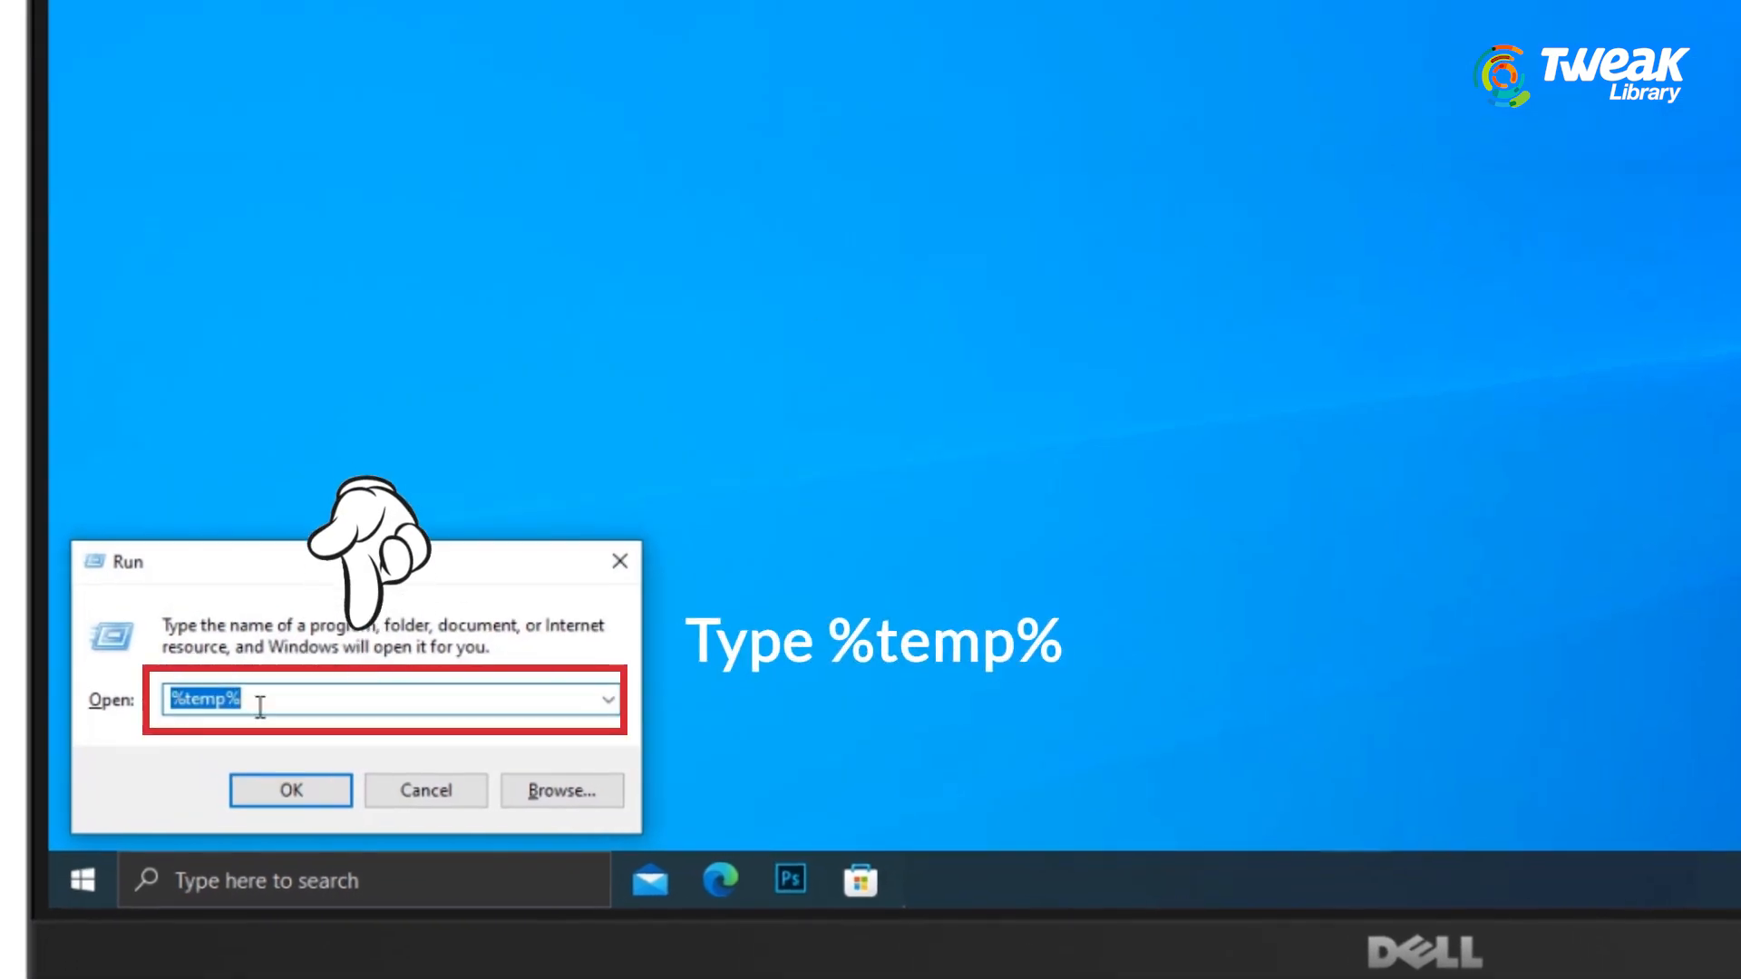
Permanently delete all files in the %temp% folder with Shift+Delete.
left_click(290, 788)
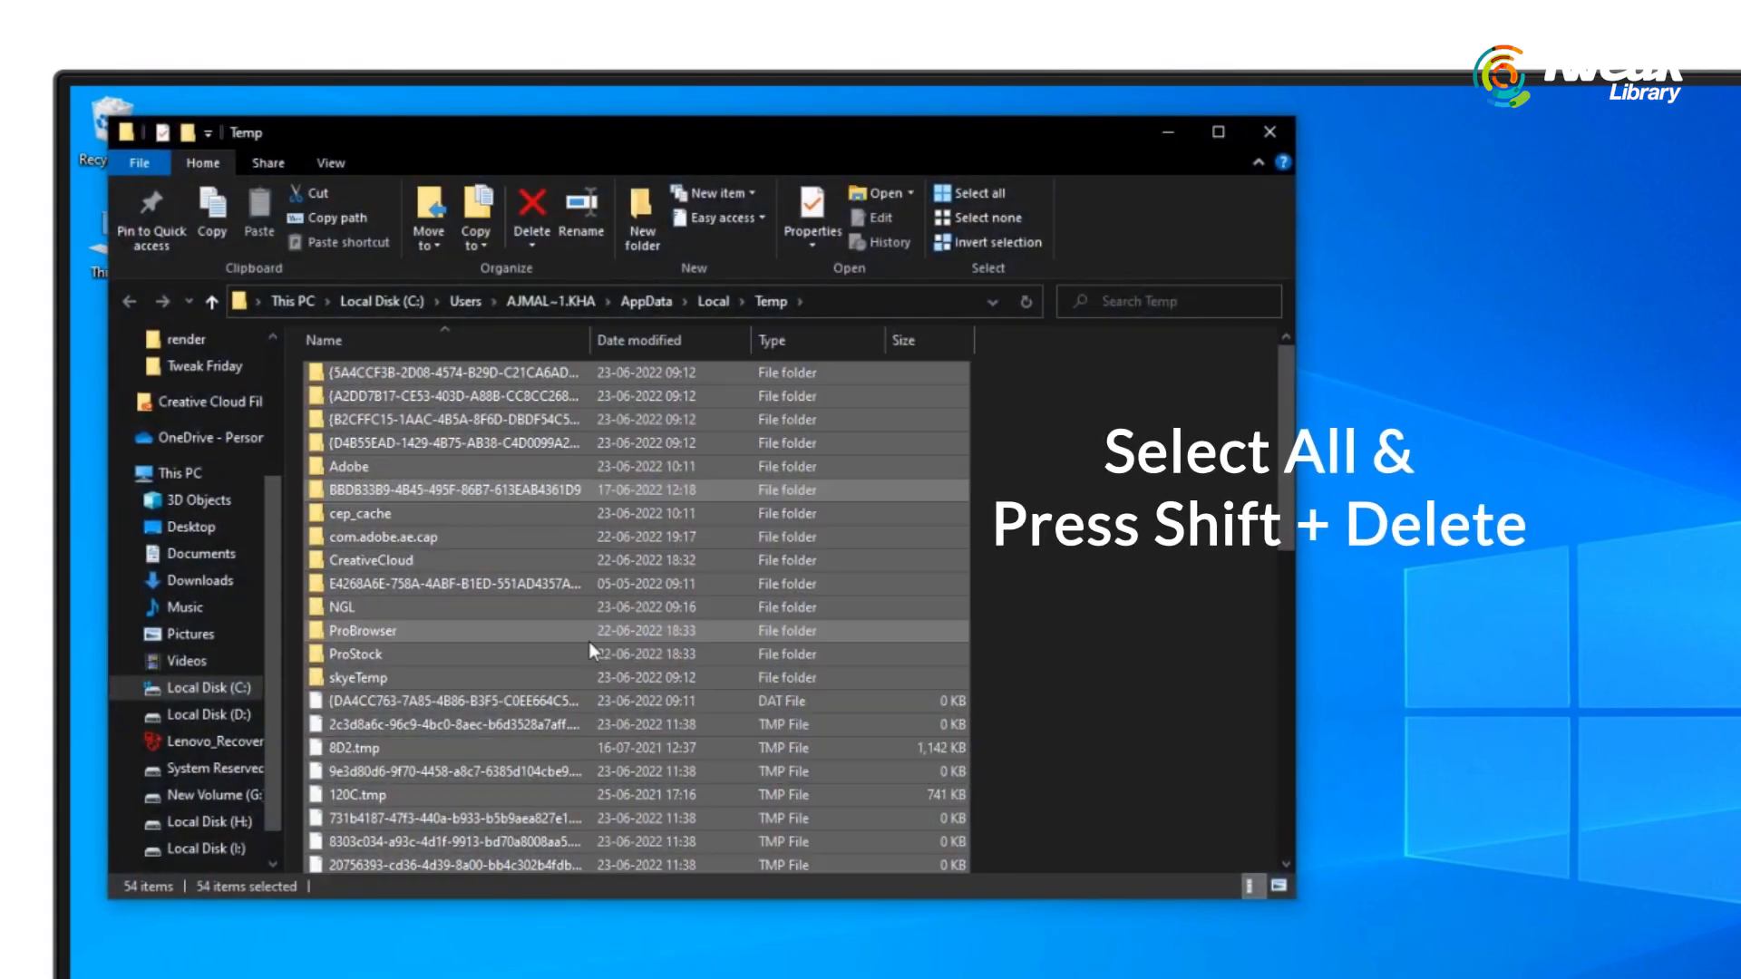
key("shift+delete")
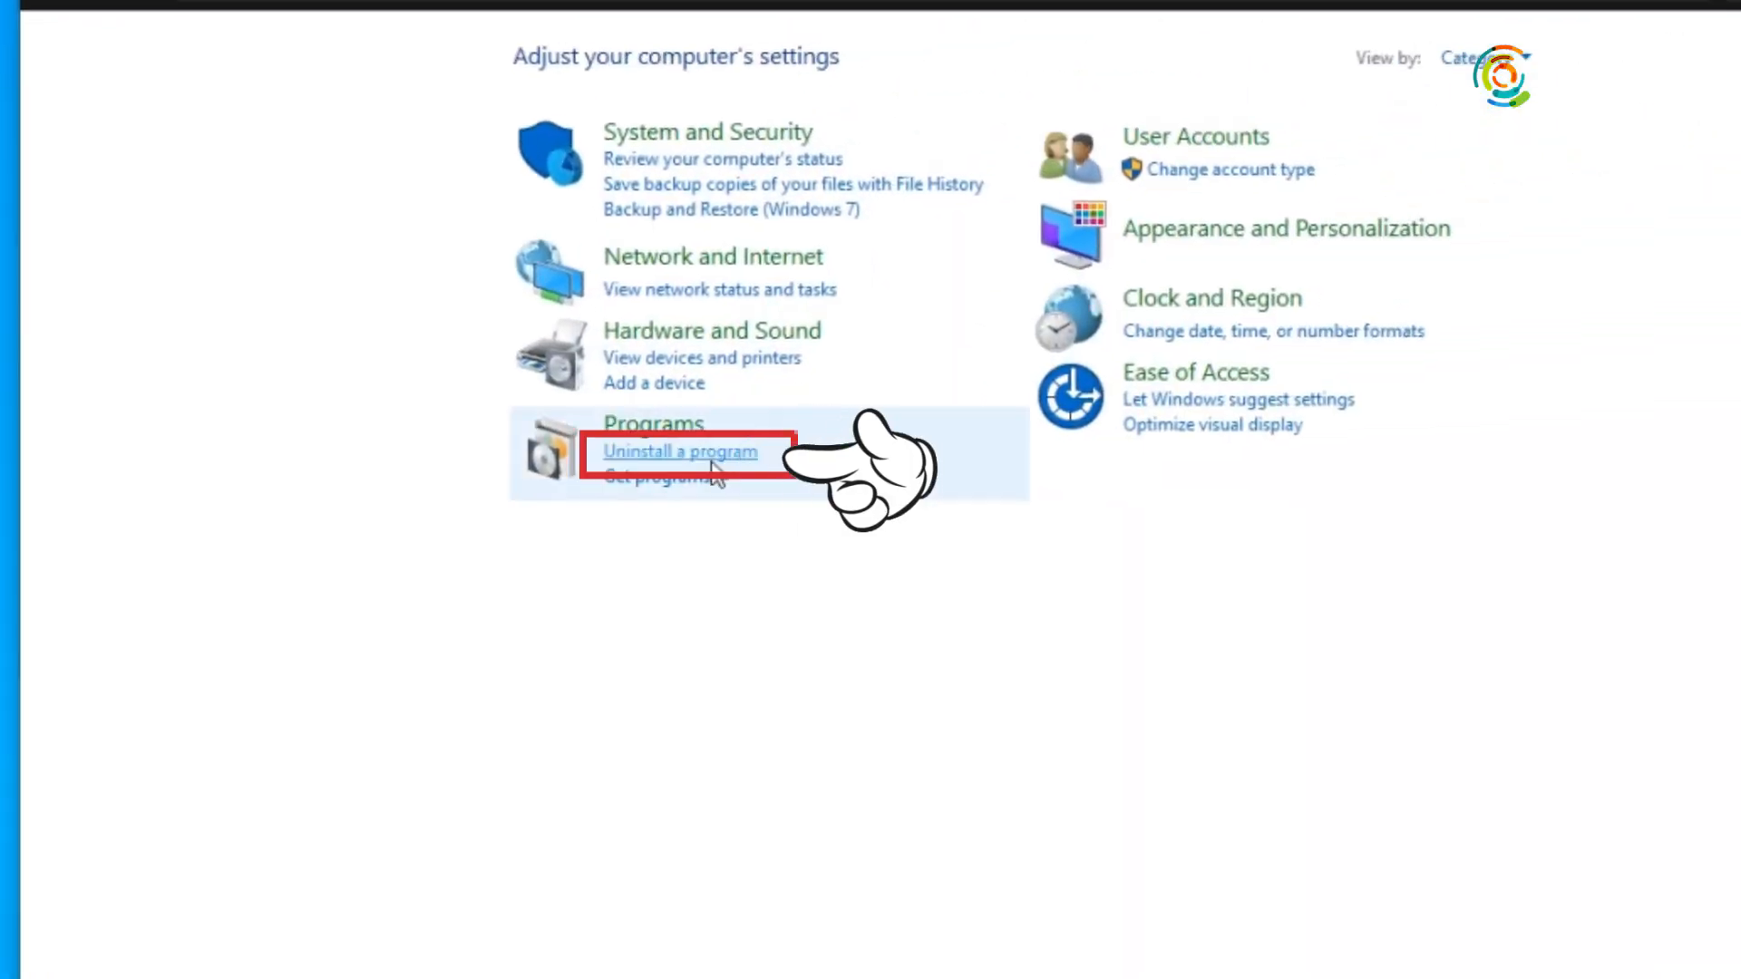
Start uninstalling Audacity 3.1.3 from Programs and Features.
left_click(680, 452)
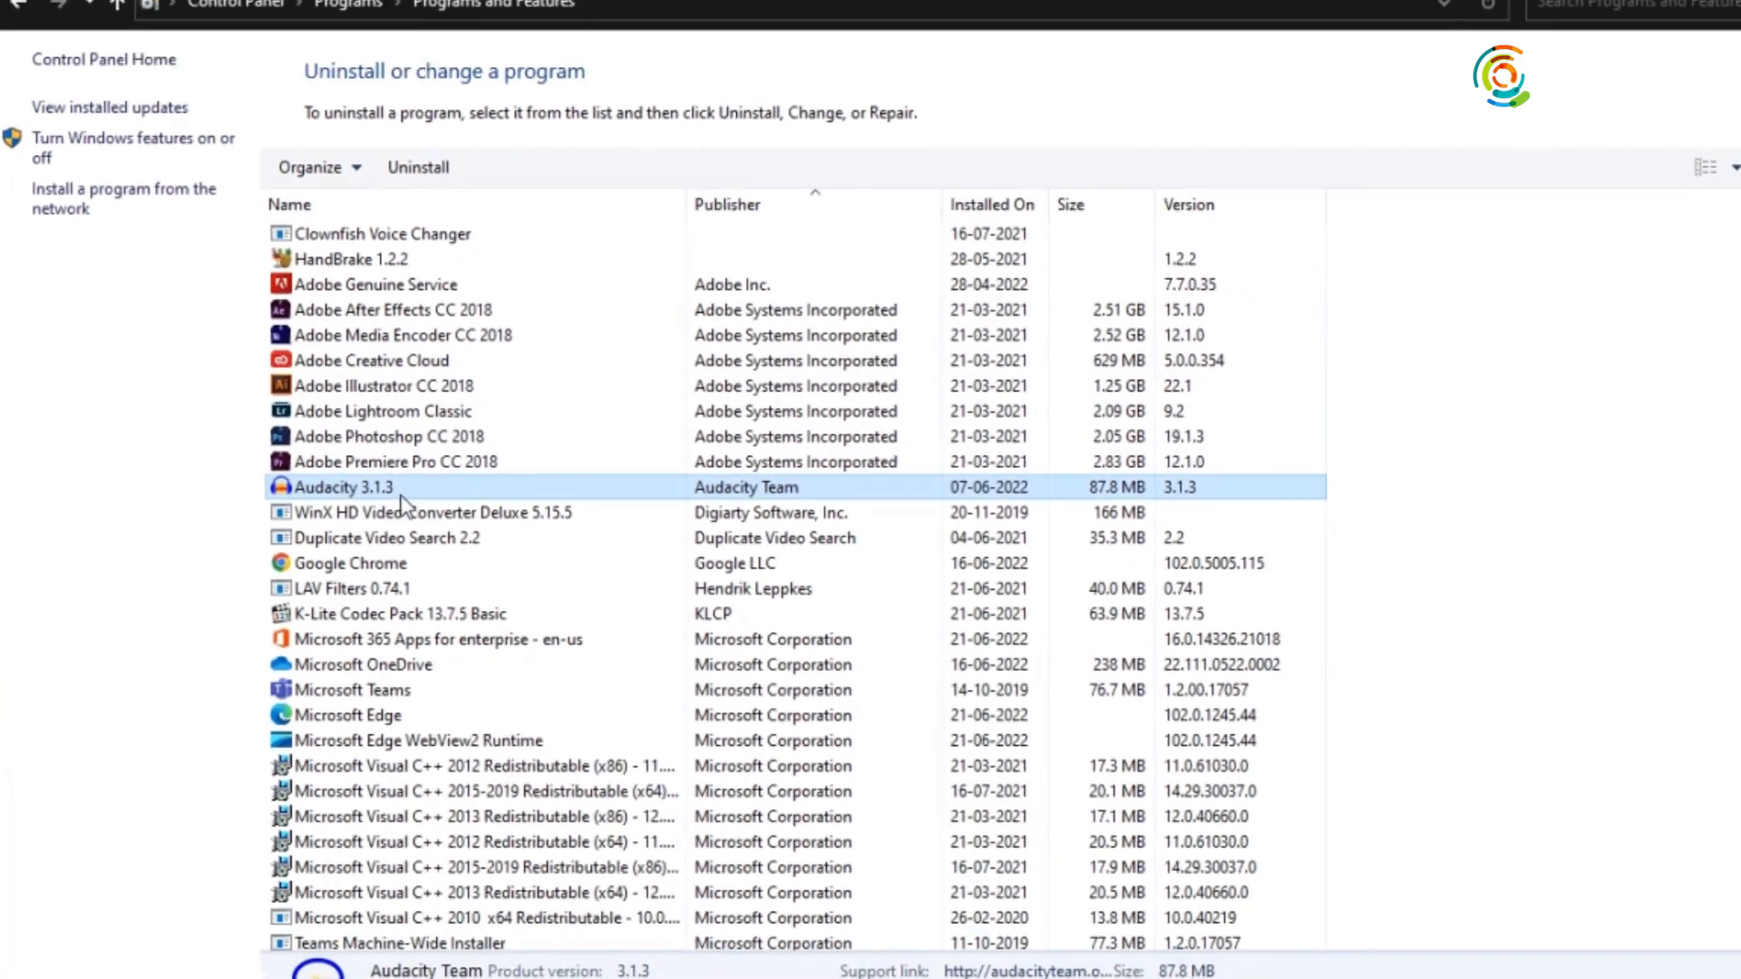
left_click(417, 167)
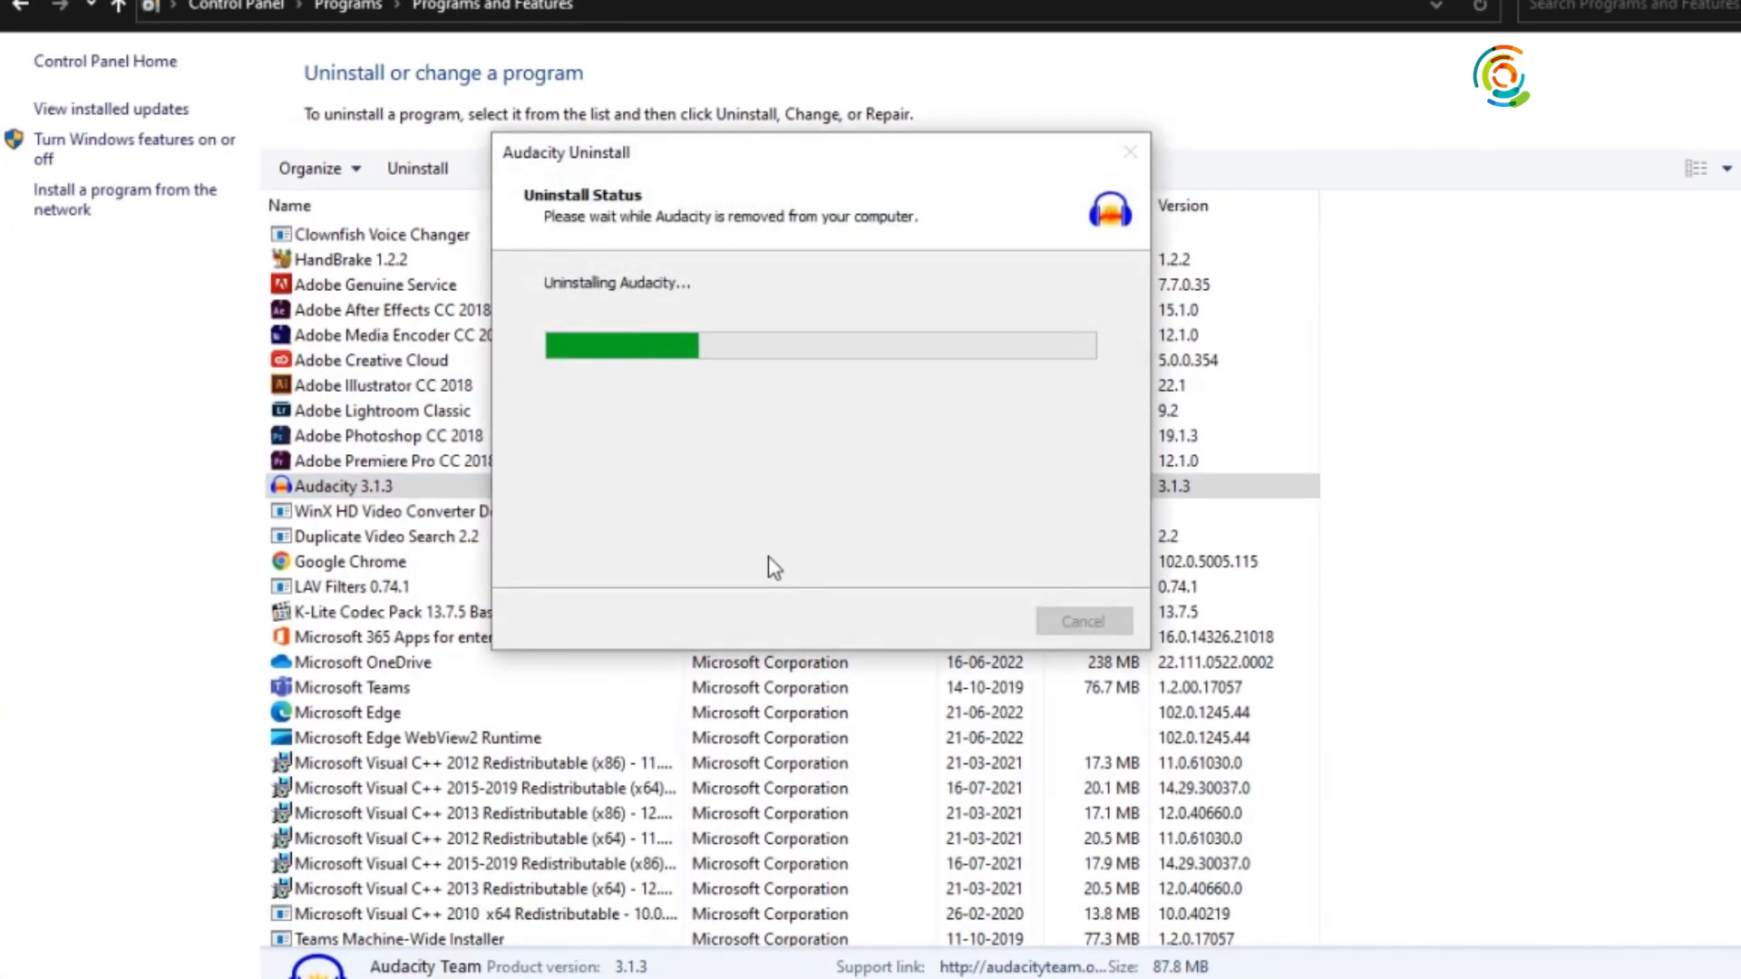